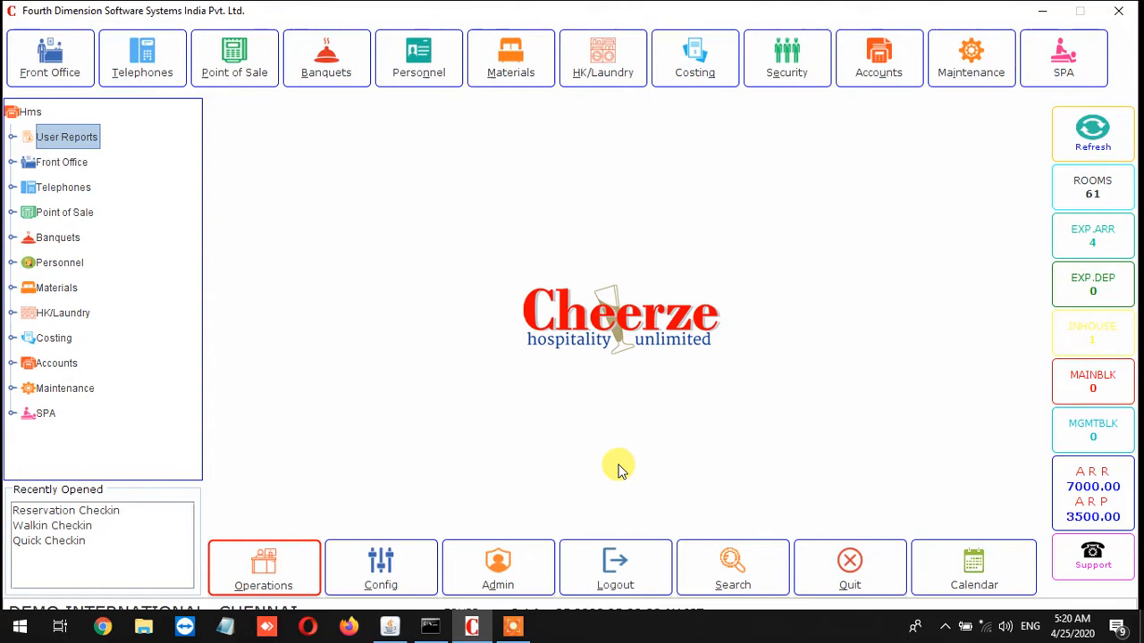
{"action": "mouse_move", "coordinate": [170, 254]}
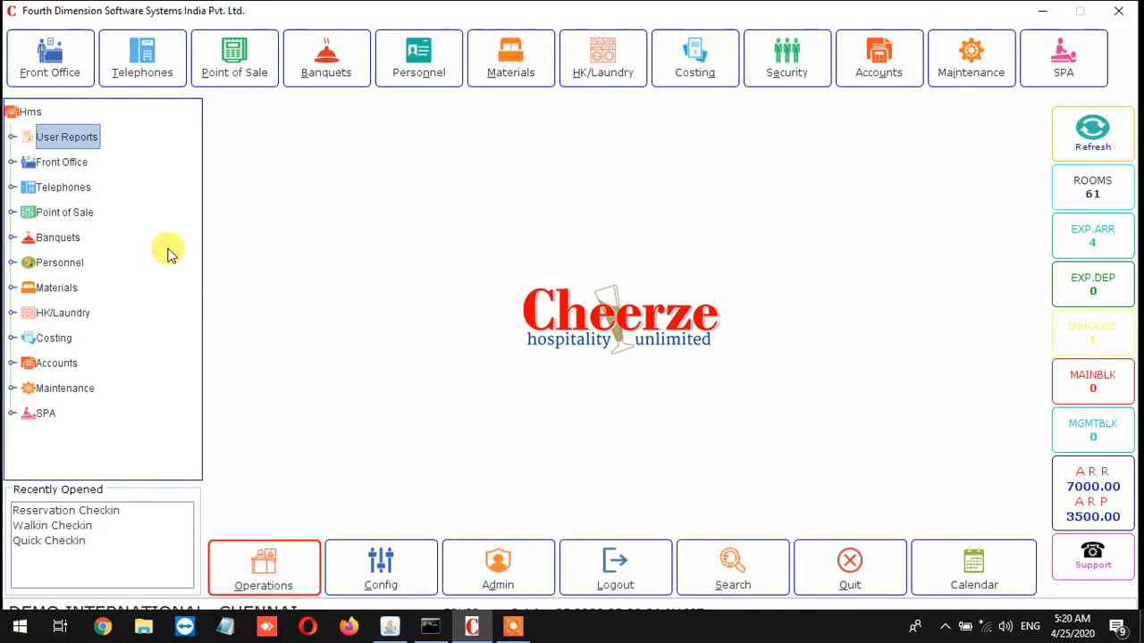
{"action": "mouse_move", "coordinate": [16, 161]}
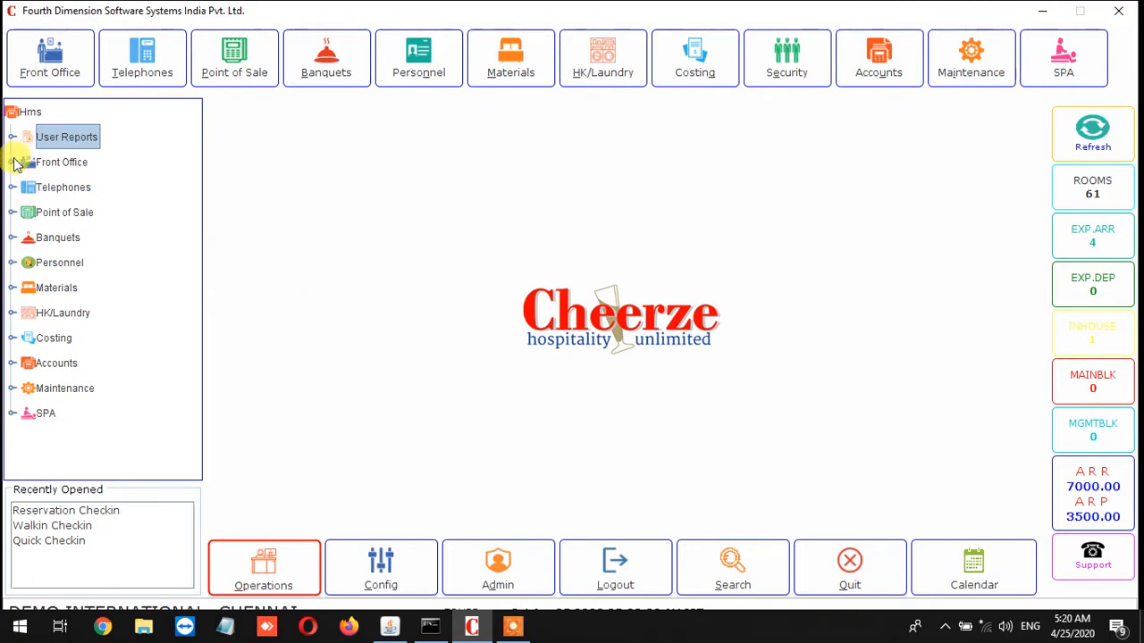
Step: Expand the front office functions and launch Quick Walkin from the operations list
{"action": "left_click", "coordinate": [13, 161]}
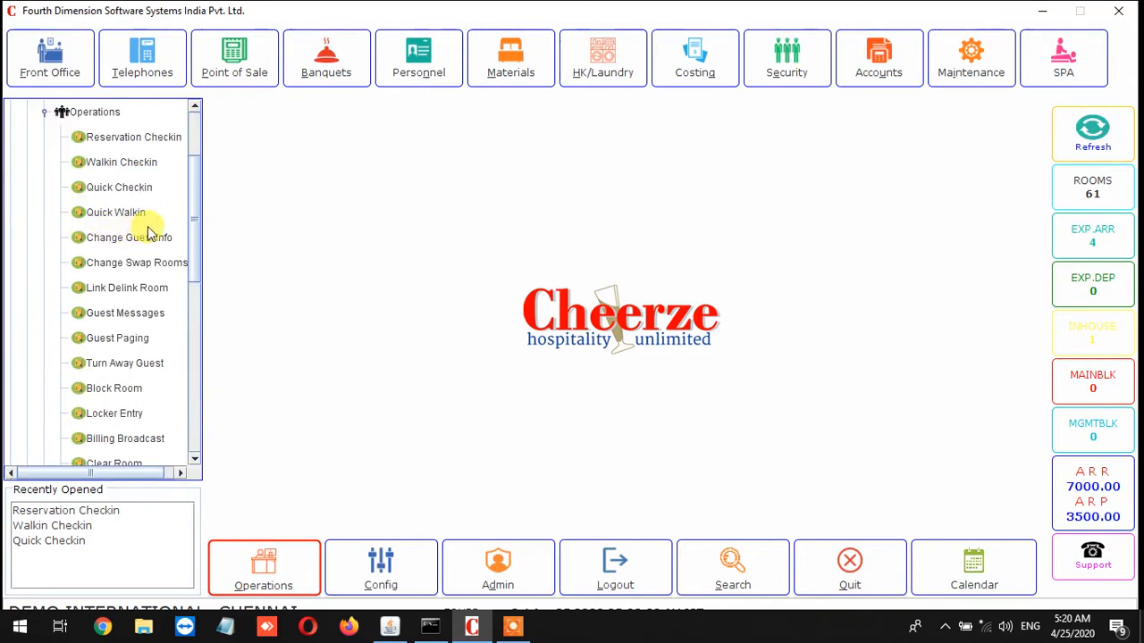
{"action": "left_click", "coordinate": [115, 210]}
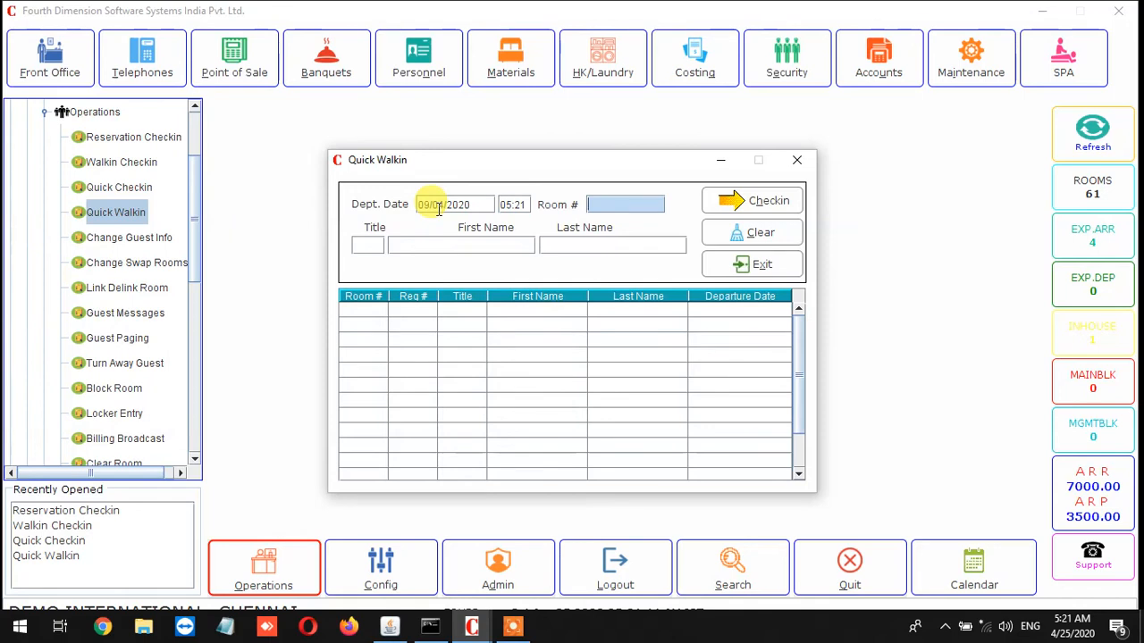
Step: Enter room 419, title MR and first name Ravi, then check the guest in
{"action": "left_click", "coordinate": [623, 204]}
{"action": "type", "text": "419"}
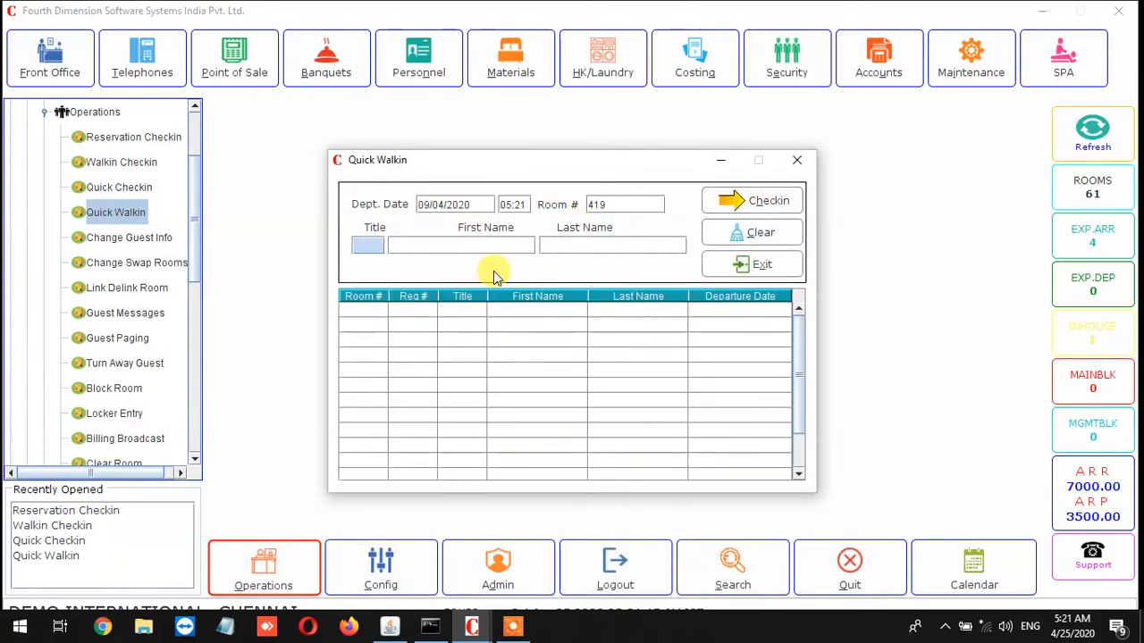
{"action": "type", "text": "MR"}
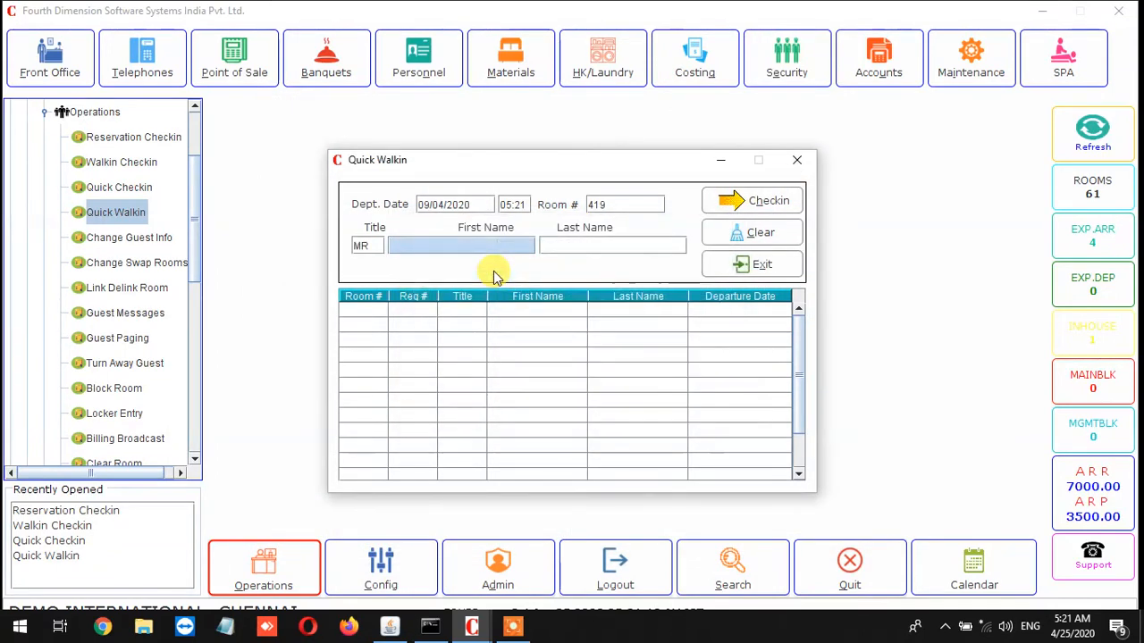
{"action": "type", "text": "ravi"}
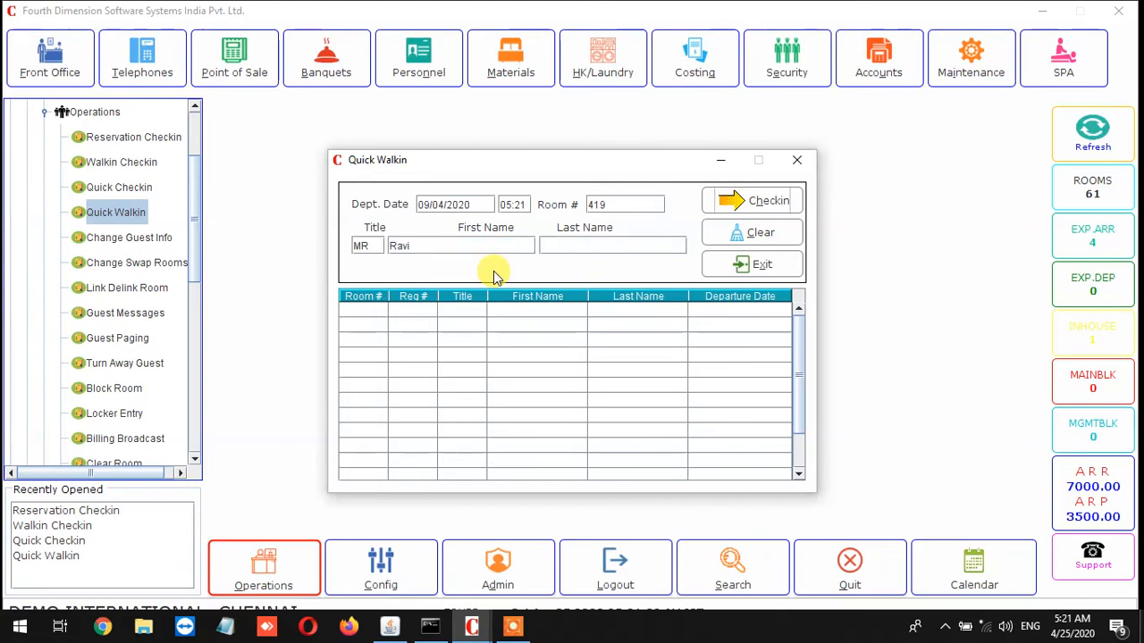
{"action": "left_click", "coordinate": [768, 200]}
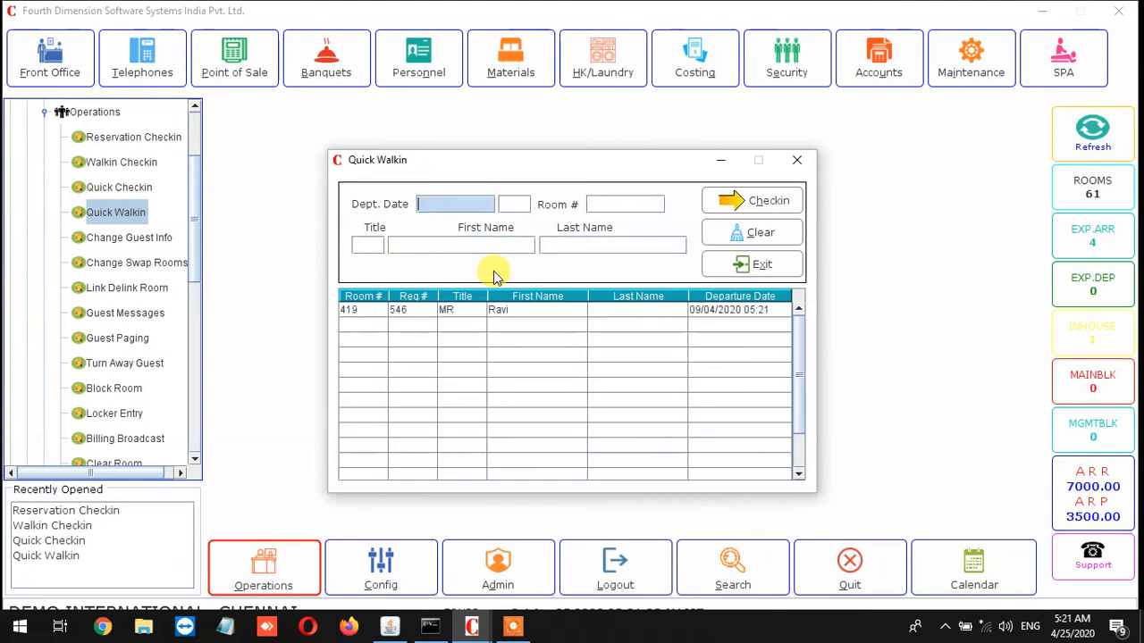